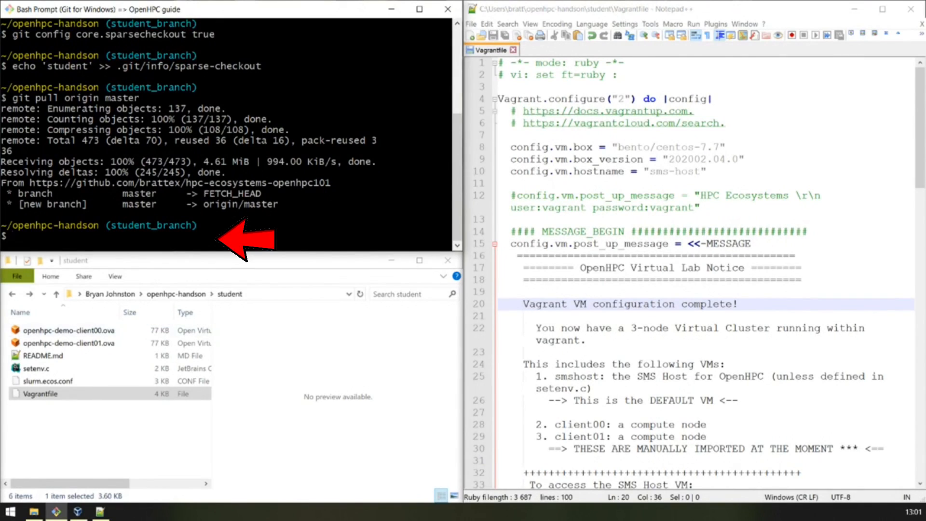
Check the working directory with pwd and list the student folder, highlighting the Vagrantfile
{"action": "type", "text": "pwd"}
{"action": "type", "text": "ll"}
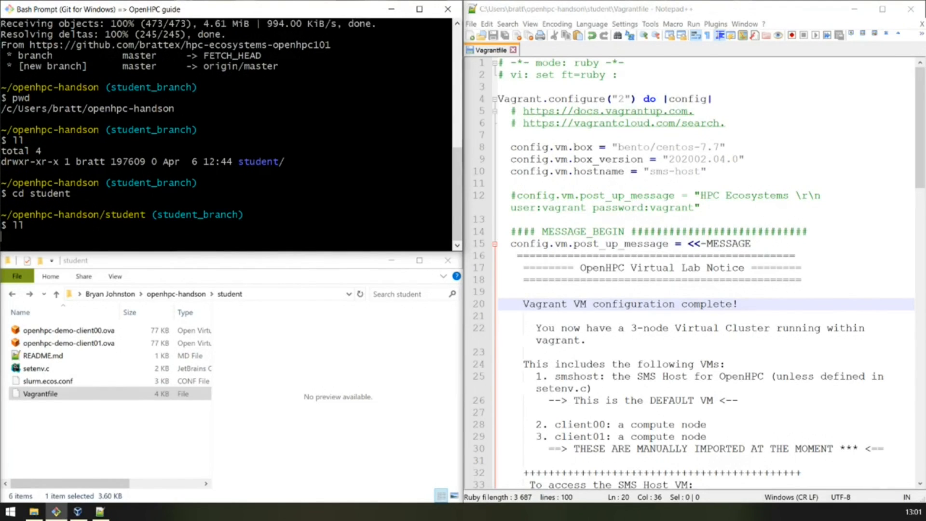
{"action": "key", "text": "Return"}
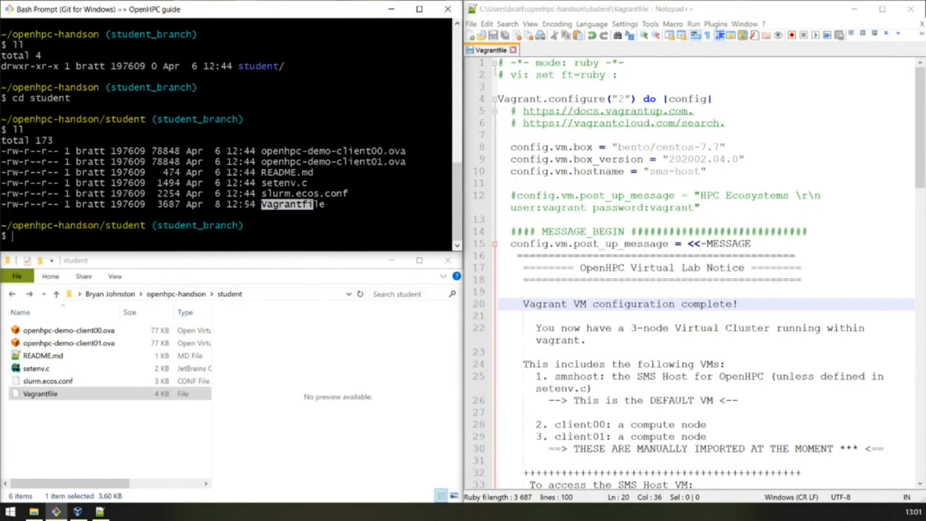
{"action": "left_click", "coordinate": [41, 394]}
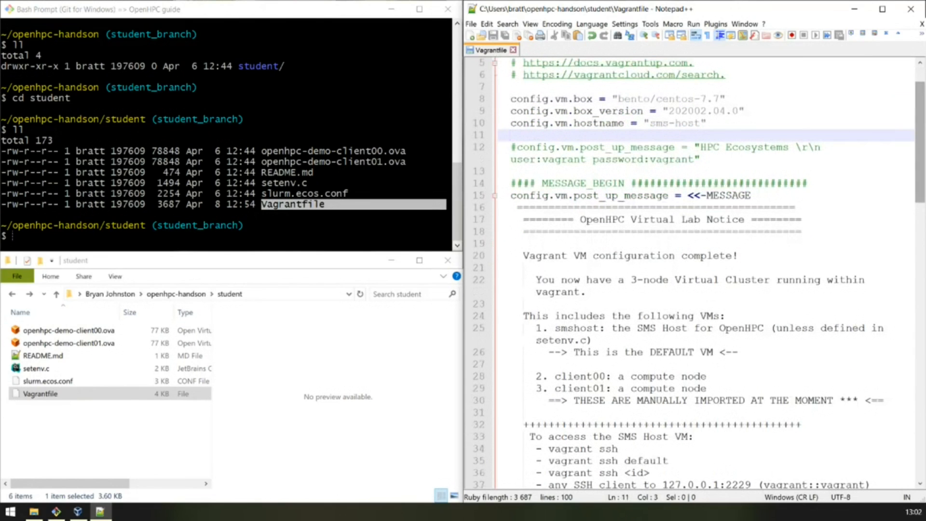
{"action": "scroll", "scroll_direction": "down", "scroll_amount": 3}
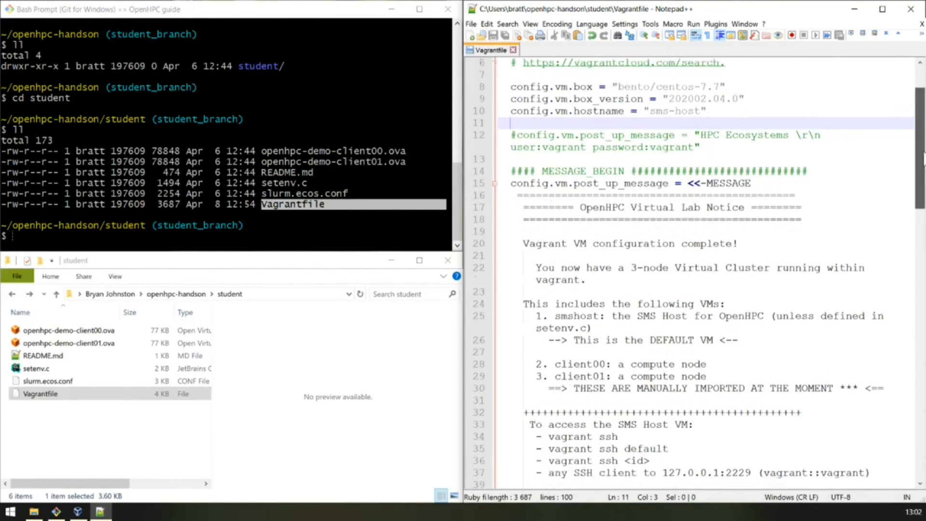
{"action": "scroll", "scroll_direction": "down", "scroll_amount": 3}
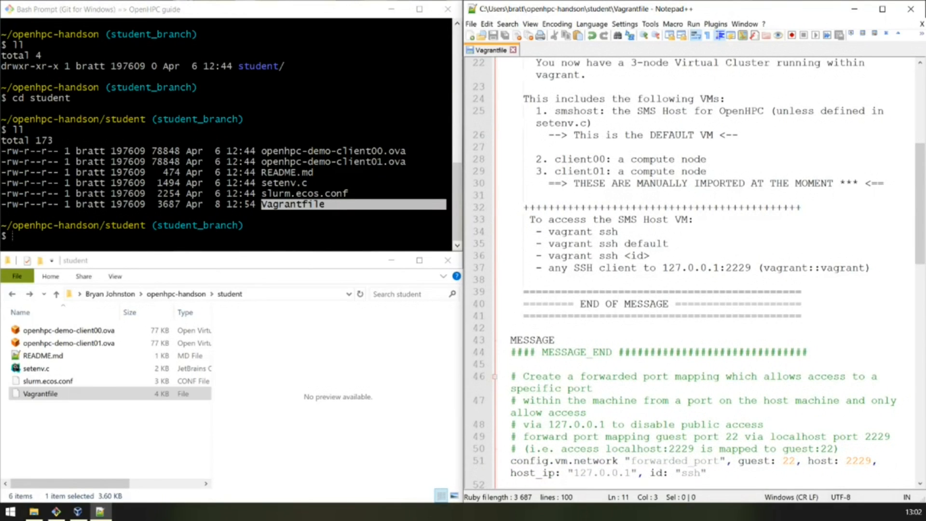
{"action": "mouse_move", "coordinate": [920, 174]}
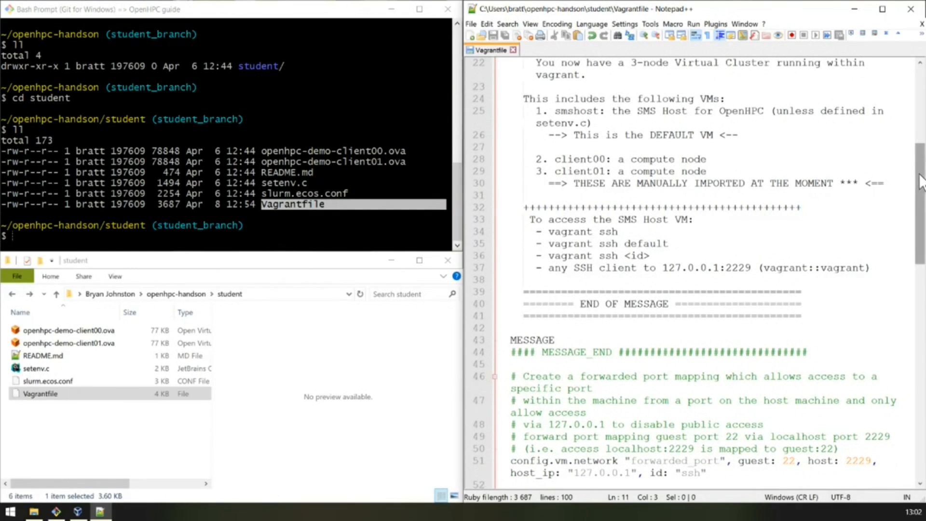
{"action": "scroll", "scroll_direction": "down", "scroll_amount": 3}
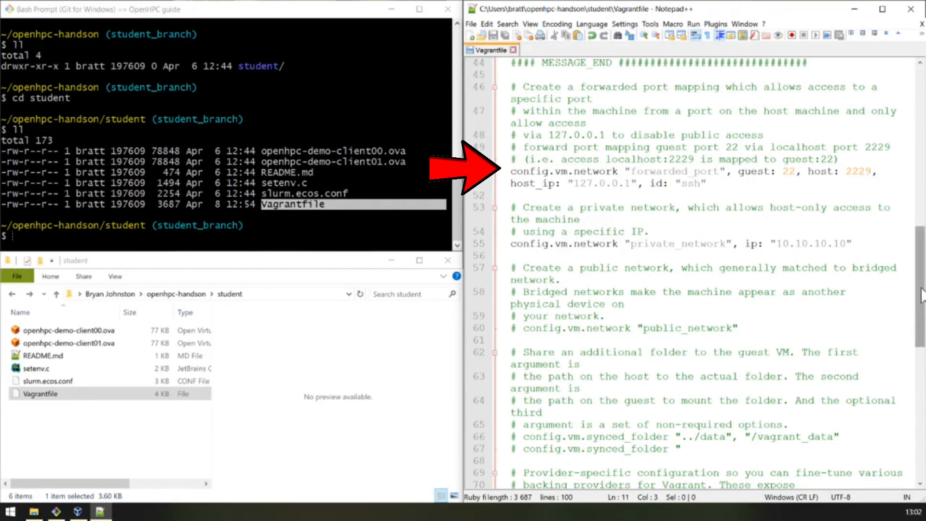
{"action": "scroll", "scroll_direction": "down", "scroll_amount": 3}
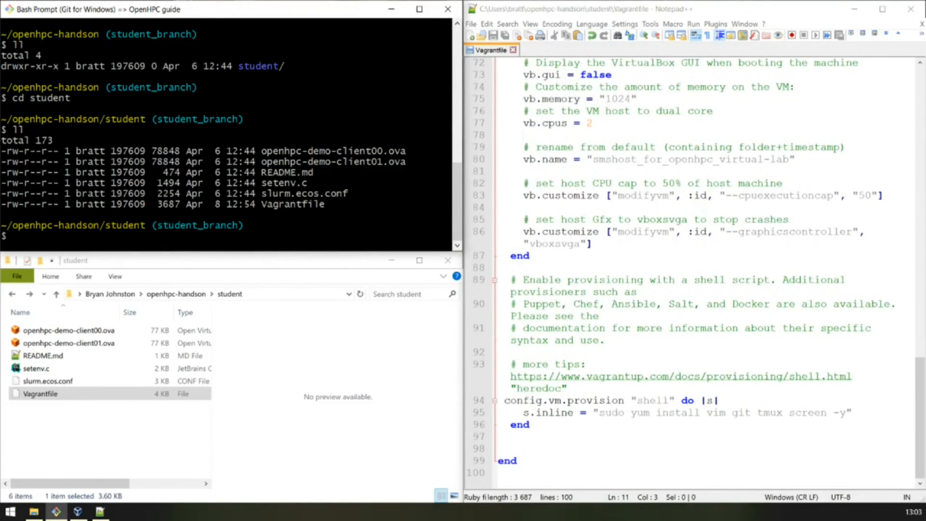
{"action": "type", "text": "ls -l Vagrantfile |"}
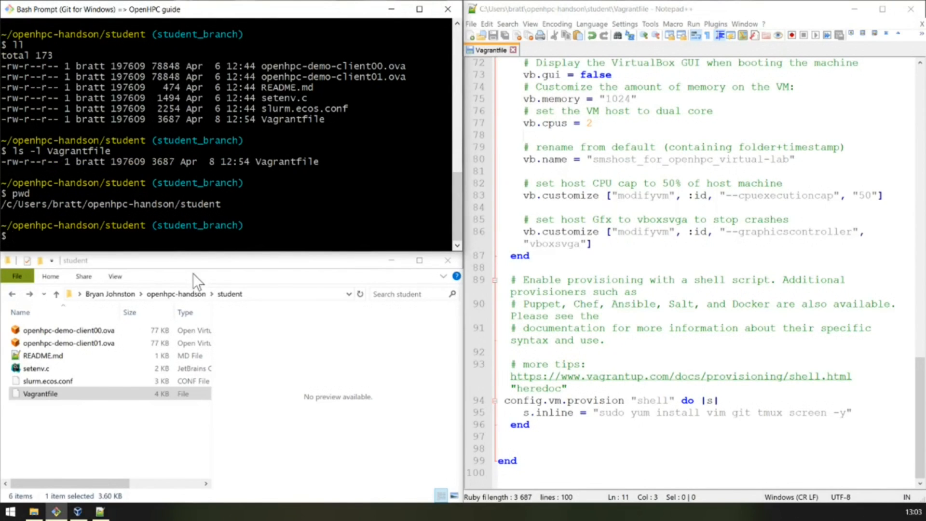
Run vagrant up in the student directory with VirtualBox Manager visible beside the terminal
{"action": "left_click", "coordinate": [230, 293]}
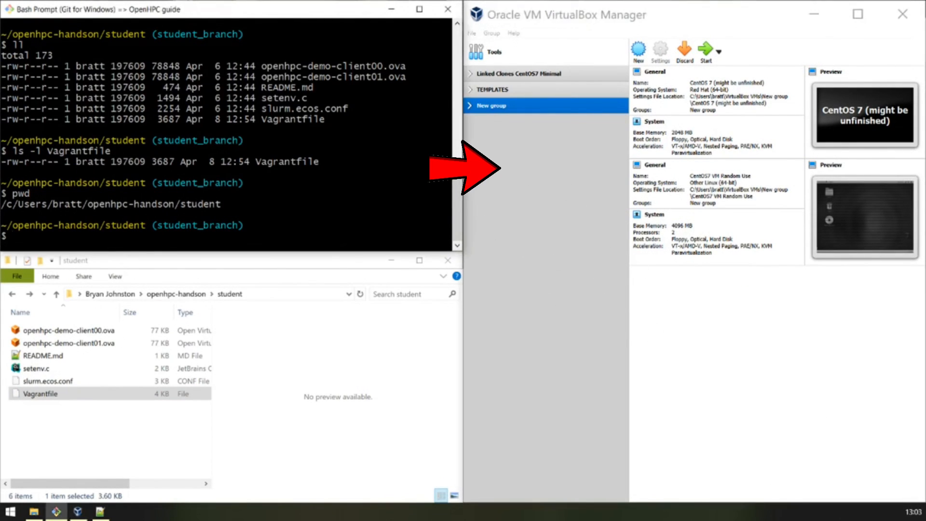
{"action": "type", "text": "vagrant up"}
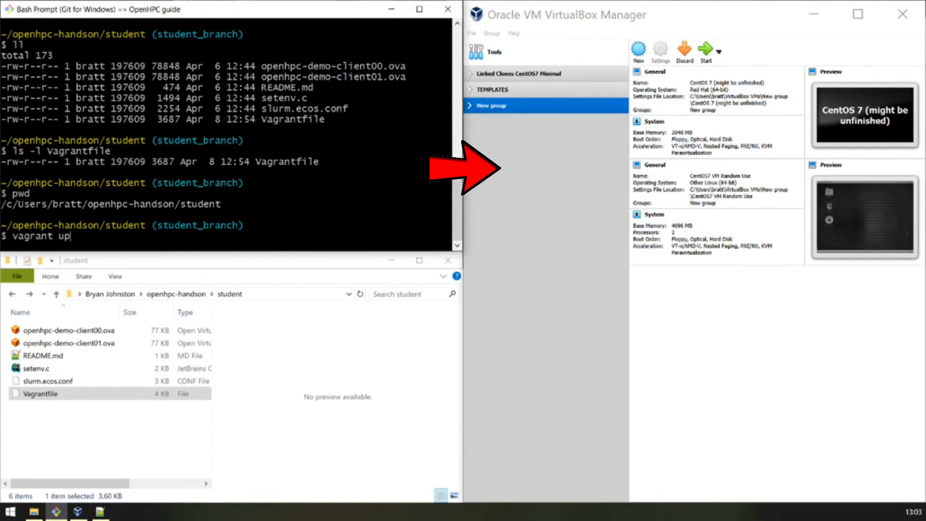
{"action": "mouse_move", "coordinate": [179, 277]}
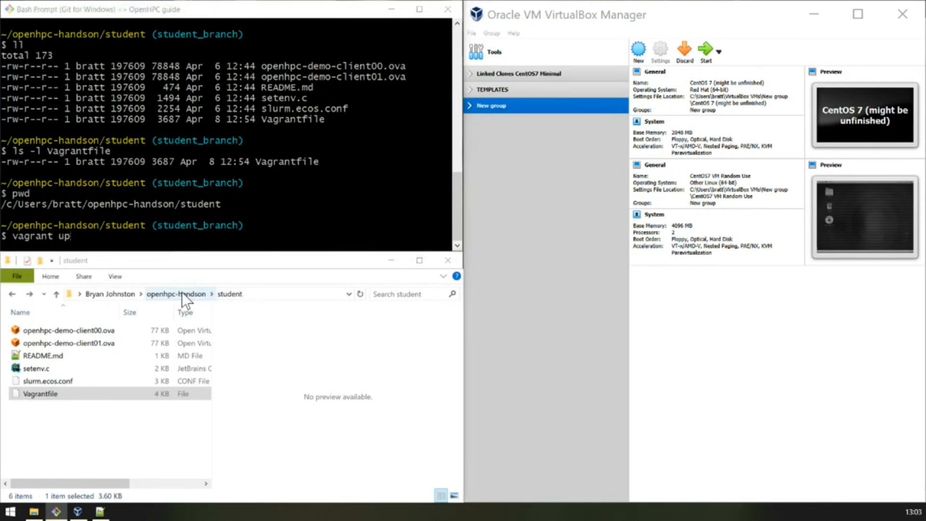
{"action": "left_click", "coordinate": [175, 293]}
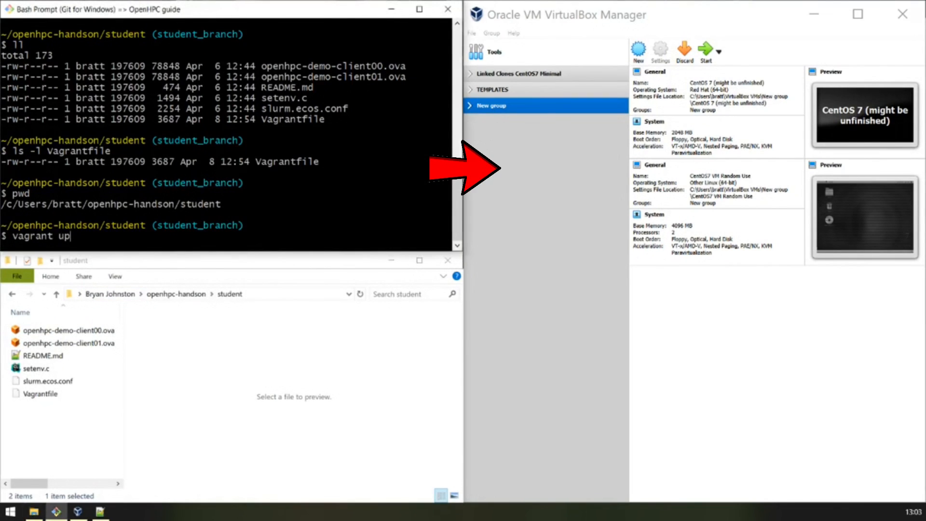
{"action": "mouse_move", "coordinate": [464, 221]}
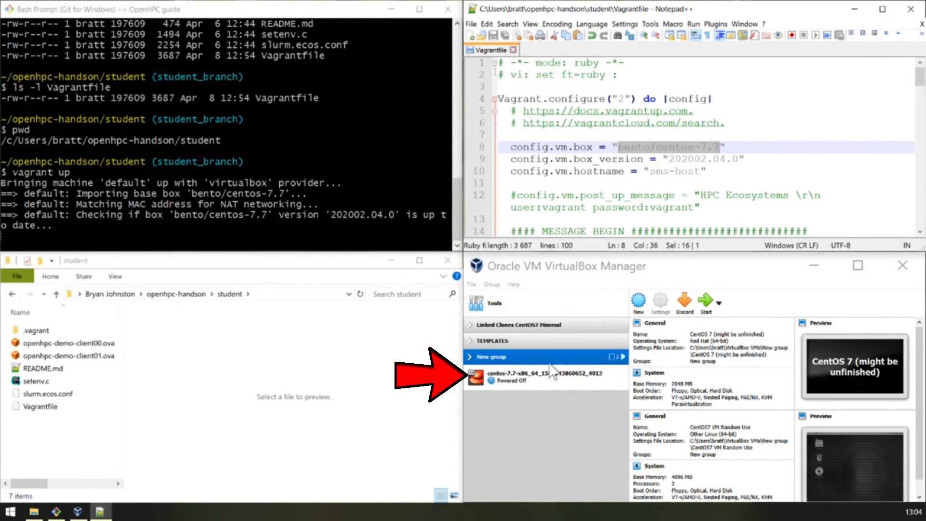
Select the imported VM to watch it become smshost_for_openhpc_virtual-lab and enter the Running state
{"action": "left_click", "coordinate": [540, 376]}
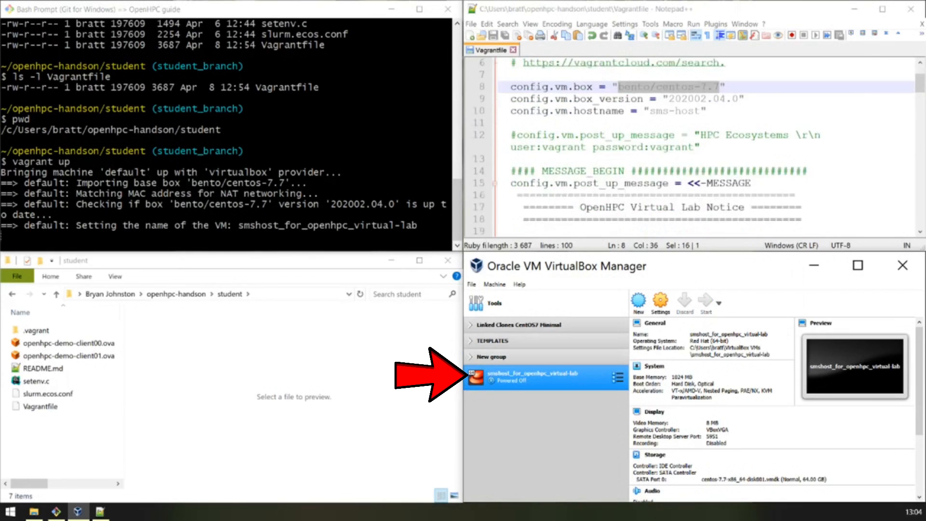
{"action": "scroll", "scroll_direction": "down", "scroll_amount": 3}
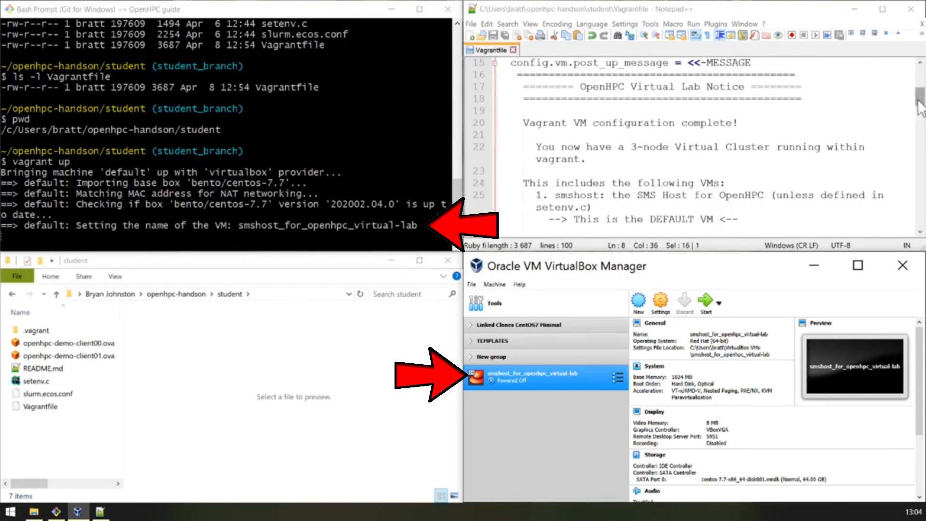
{"action": "scroll", "scroll_direction": "down", "scroll_amount": 3}
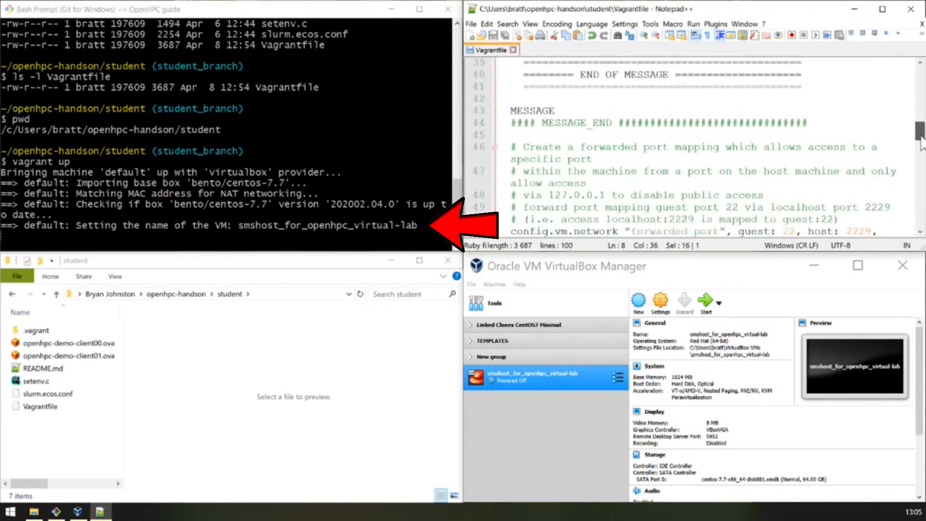
{"action": "scroll", "scroll_direction": "down", "scroll_amount": 3}
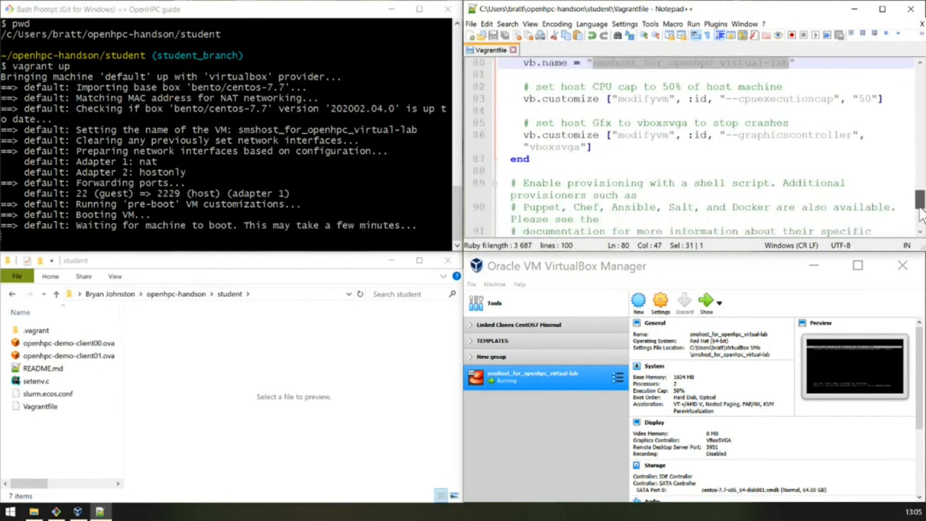
Follow the boot output to the SSH address 127.0.0.1:2229 and highlight the provisioner's package list
{"action": "scroll", "scroll_direction": "down", "scroll_amount": 3}
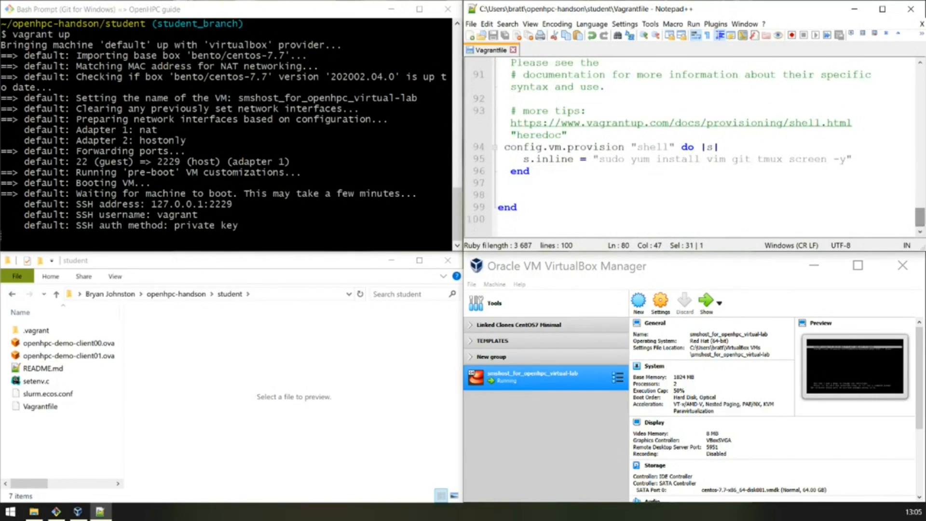
{"action": "left_click_drag", "start_coordinate": [599, 159], "coordinate": [849, 159]}
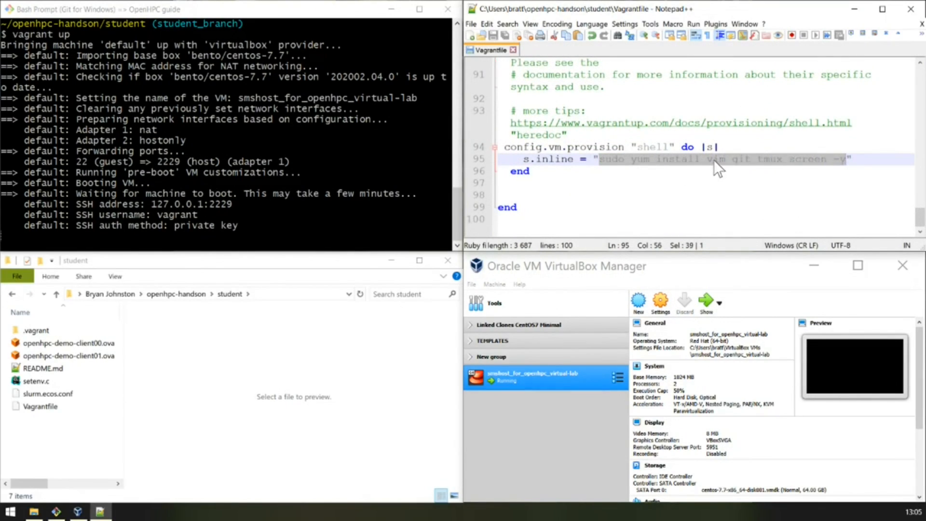
{"action": "mouse_move", "coordinate": [803, 183]}
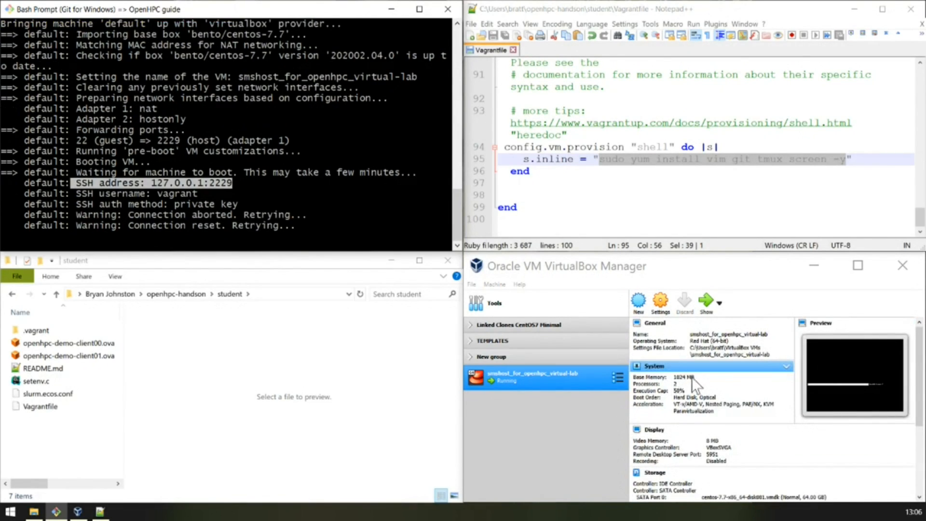
{"action": "mouse_move", "coordinate": [680, 399]}
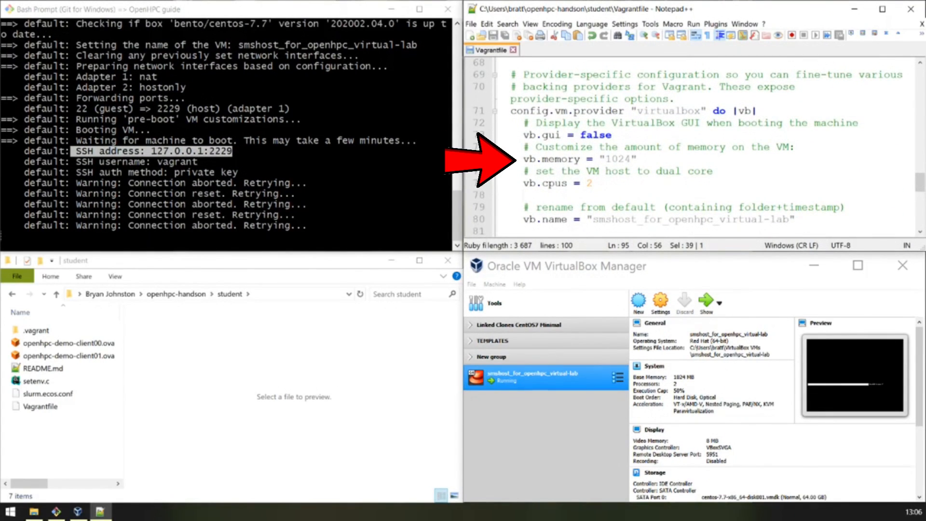
Follow the yum provisioning of vim, git, tmux and screen in the vagrant up output
{"action": "scroll", "scroll_direction": "down", "scroll_amount": 3}
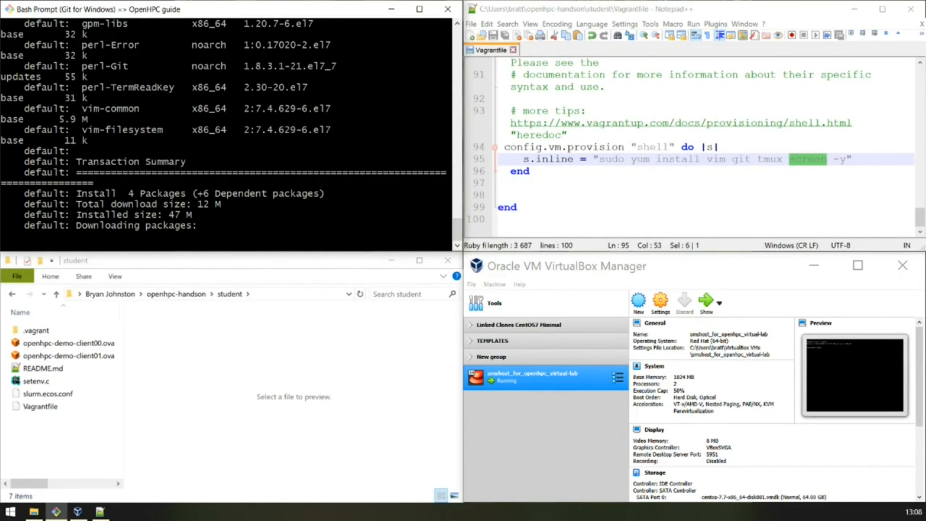
{"action": "mouse_move", "coordinate": [704, 357]}
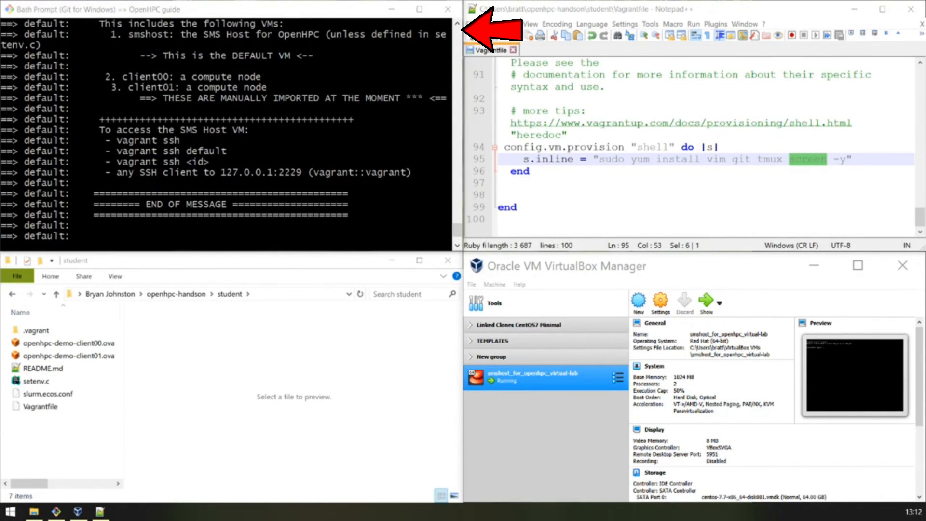
Inside the vagrant ssh session confirm eth1 is 10.10.10.10, then exit to the host shell
{"action": "double_click", "coordinate": [137, 140]}
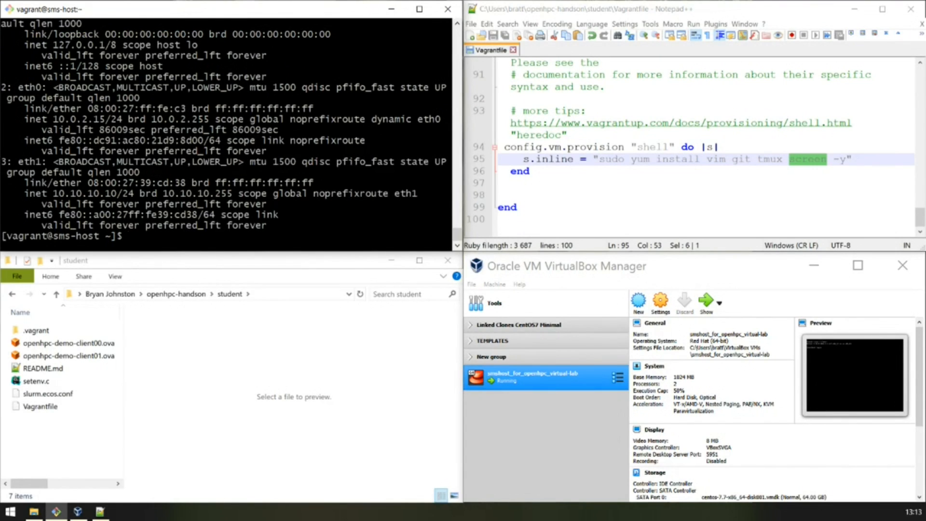
{"action": "double_click", "coordinate": [58, 192]}
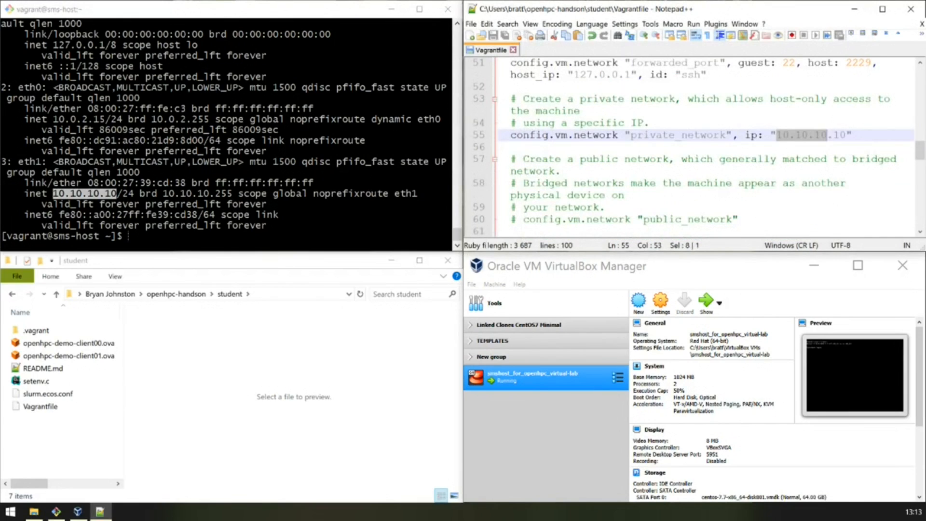
{"action": "mouse_move", "coordinate": [796, 140]}
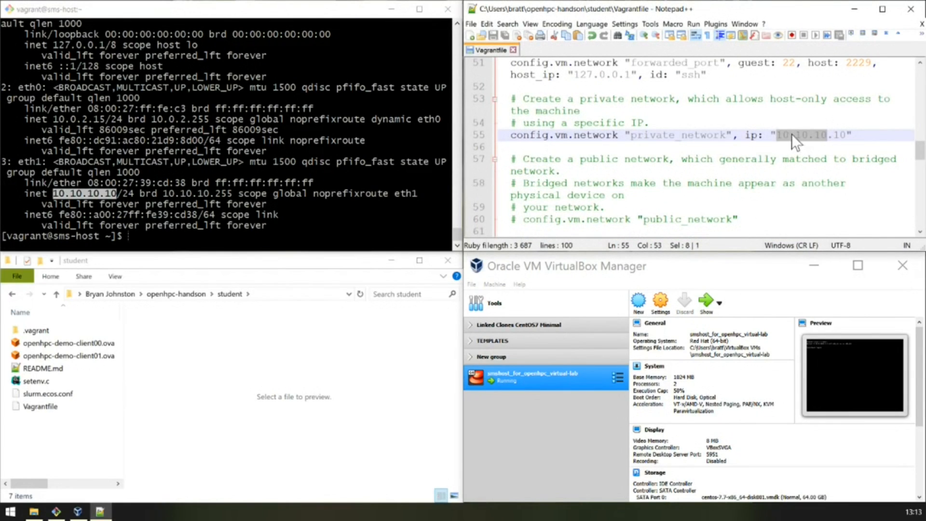
{"action": "mouse_move", "coordinate": [783, 143]}
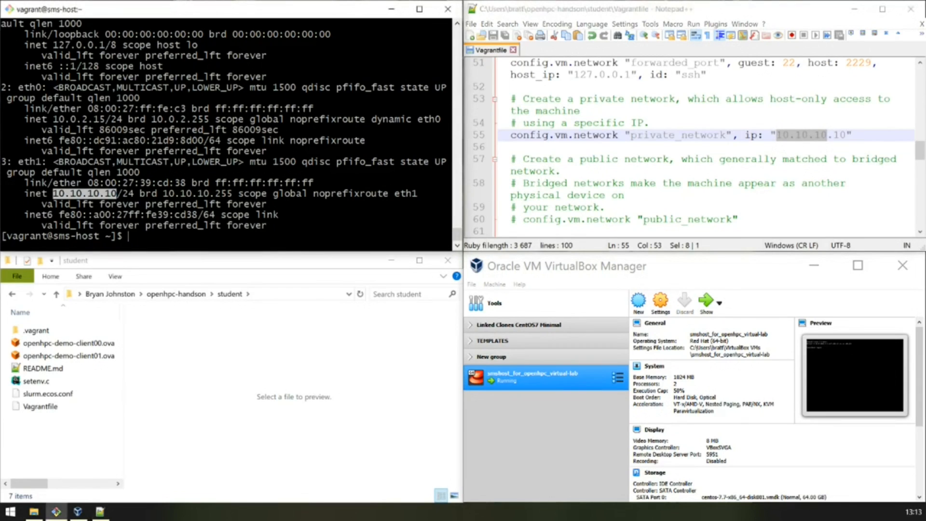
{"action": "type", "text": "exit"}
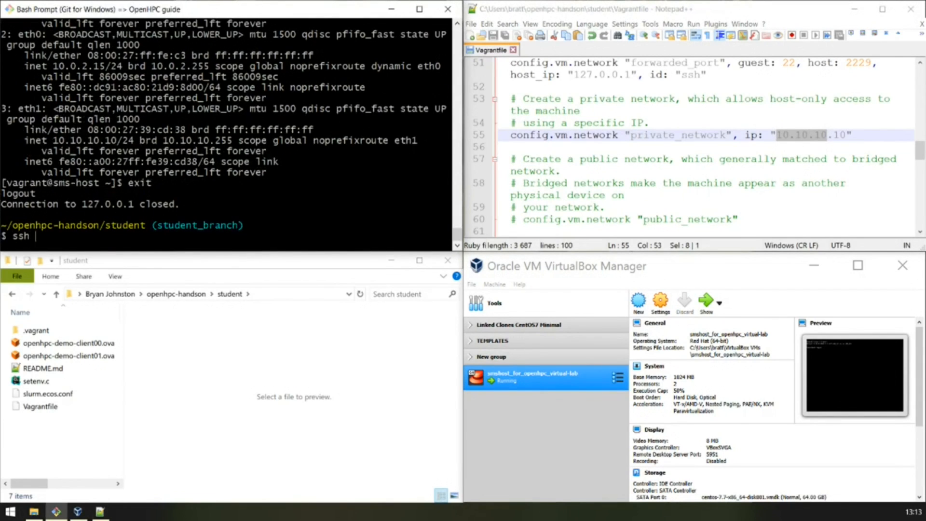
Enter an ssh command targeting the forwarded address 127.0.0.1:2229
{"action": "type", "text": "127.0.0.1:2"}
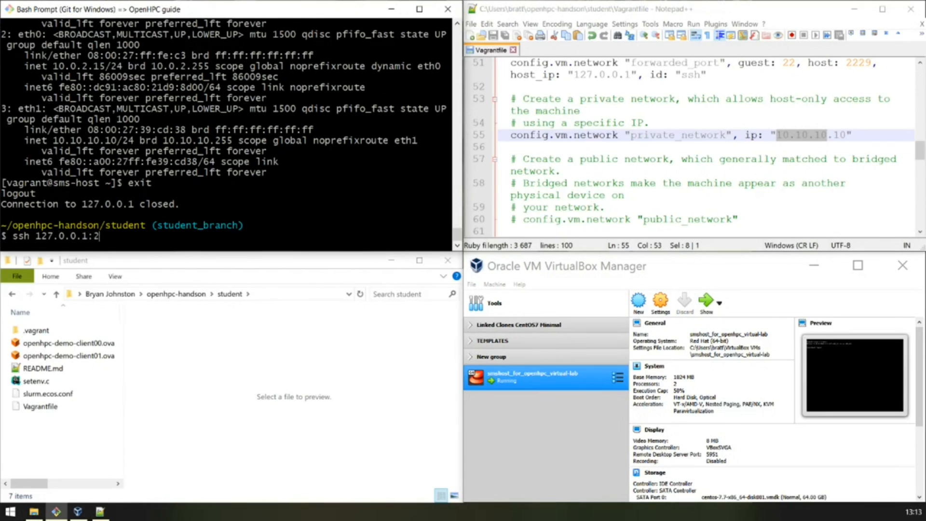
{"action": "type", "text": "229"}
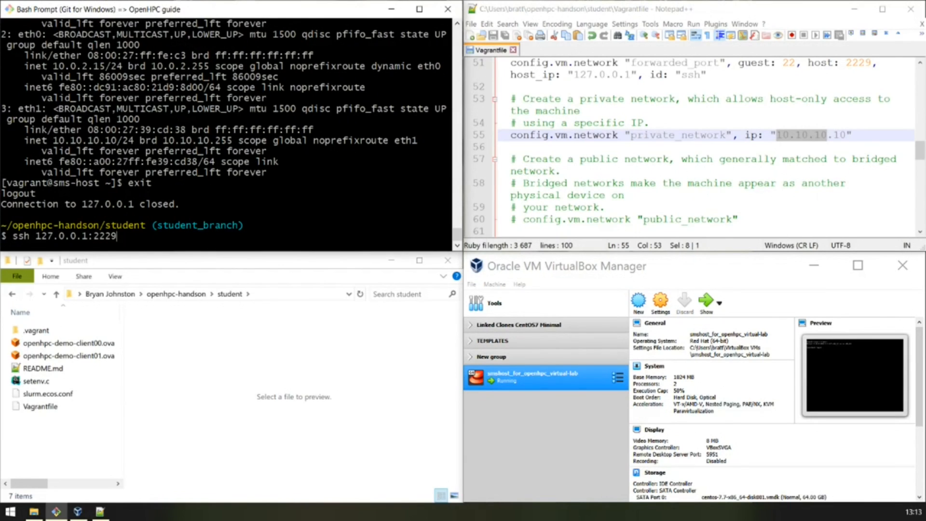